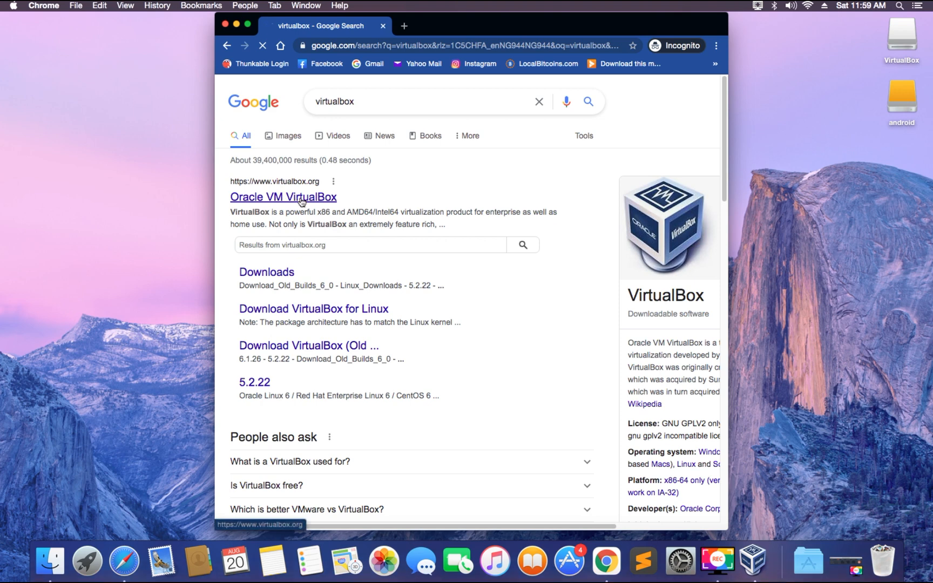
- Go from the Google result to virtualbox.org's Downloads page for VirtualBox 6.1.36
{"action": "left_click", "coordinate": [284, 196]}
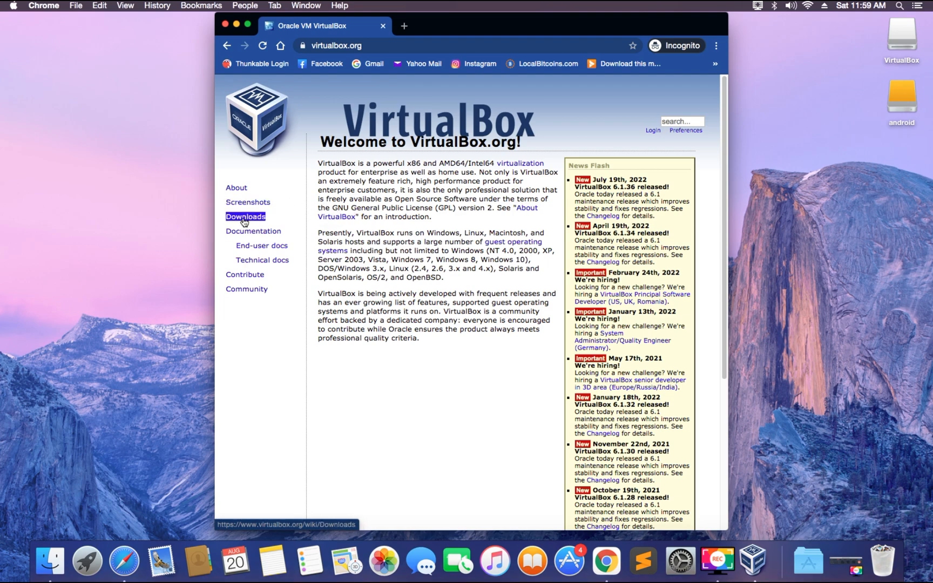
{"action": "left_click", "coordinate": [245, 216]}
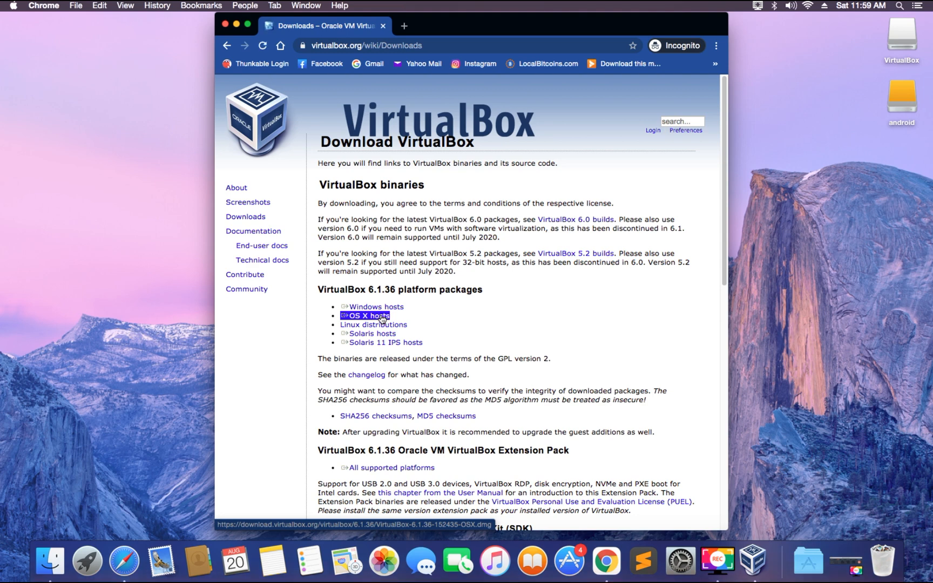
- Download the VirtualBox 6.1.36 OS X hosts .dmg package
{"action": "left_click", "coordinate": [369, 315]}
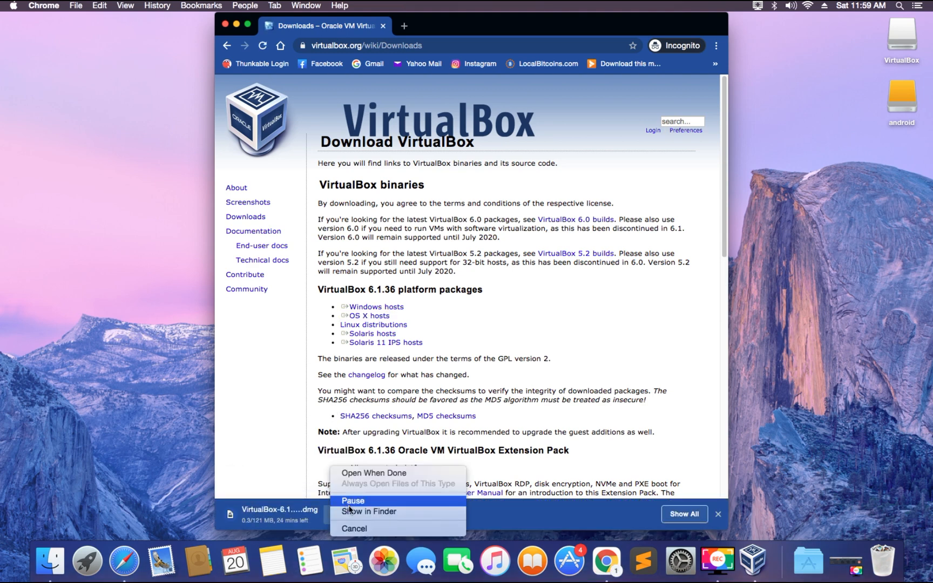
{"action": "left_click", "coordinate": [355, 529]}
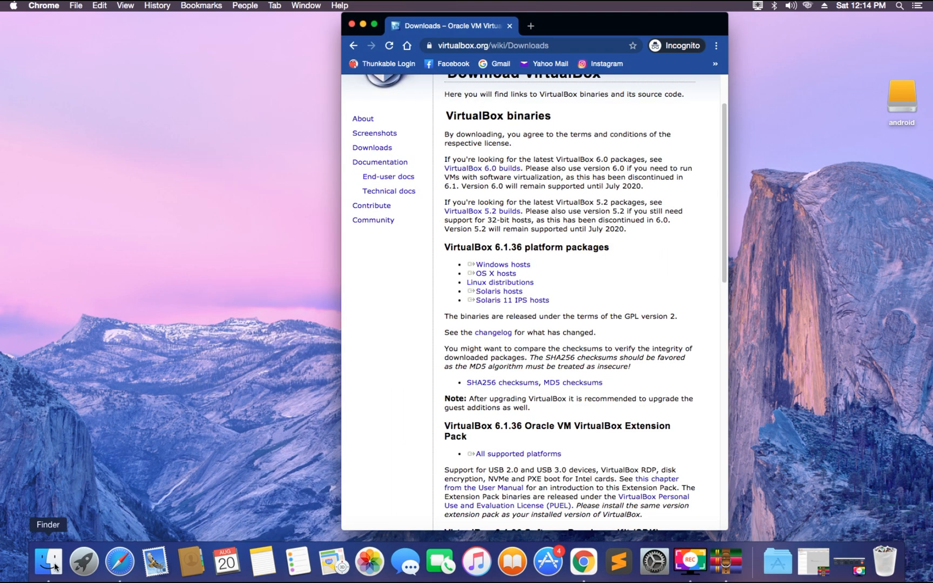
- Mount VirtualBox-6.1.36-152435-OSX.dmg from the Documents folder in Finder
{"action": "left_click", "coordinate": [48, 561]}
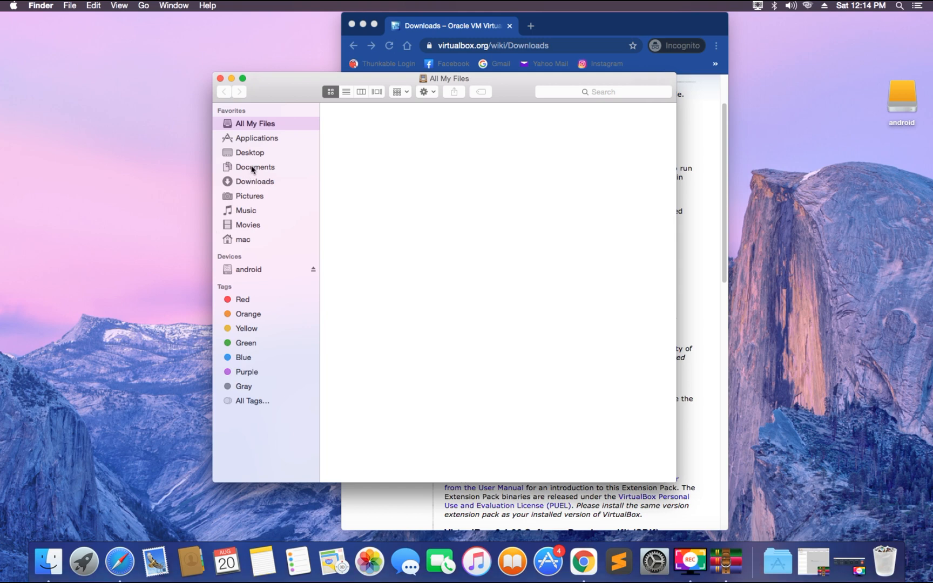
{"action": "left_click", "coordinate": [254, 167]}
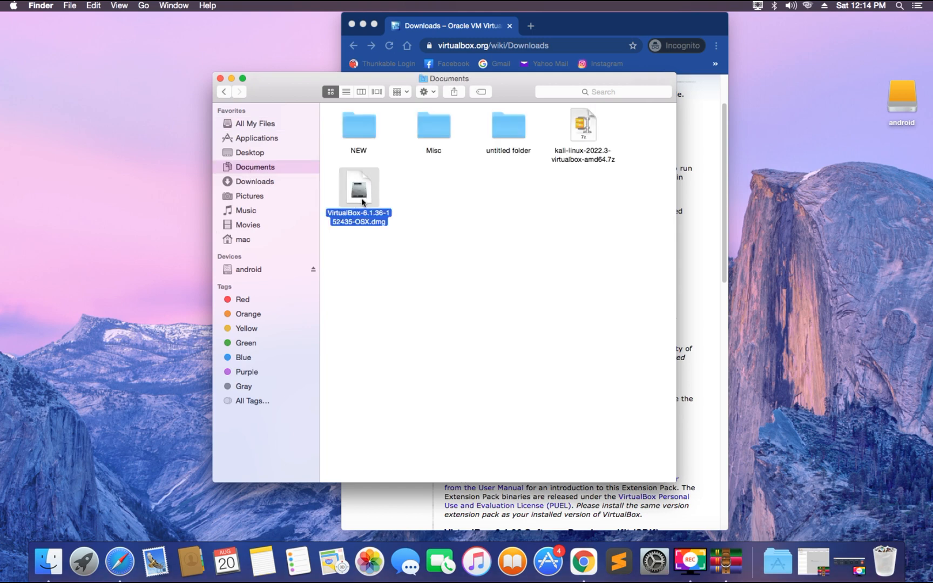
{"action": "right_click", "coordinate": [359, 186]}
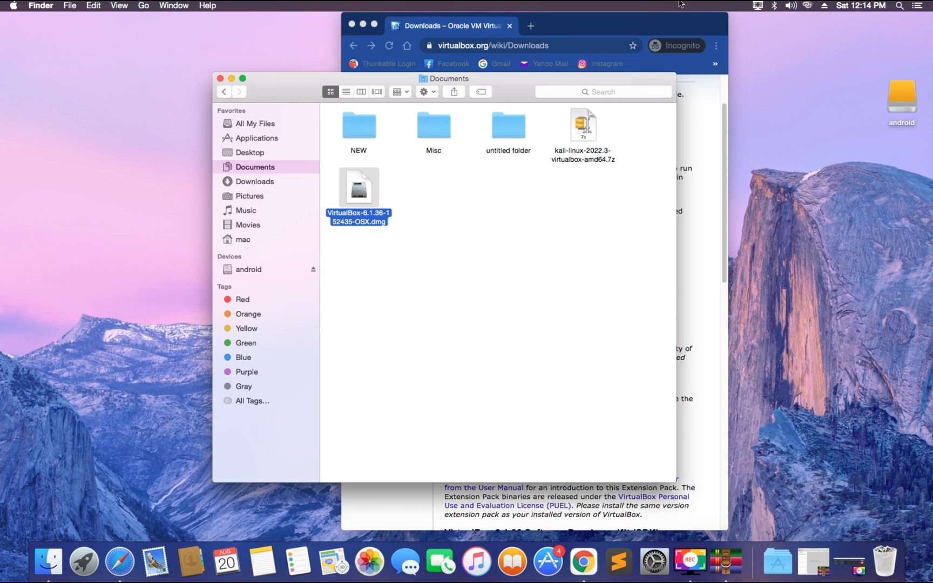
{"action": "double_click", "coordinate": [358, 188]}
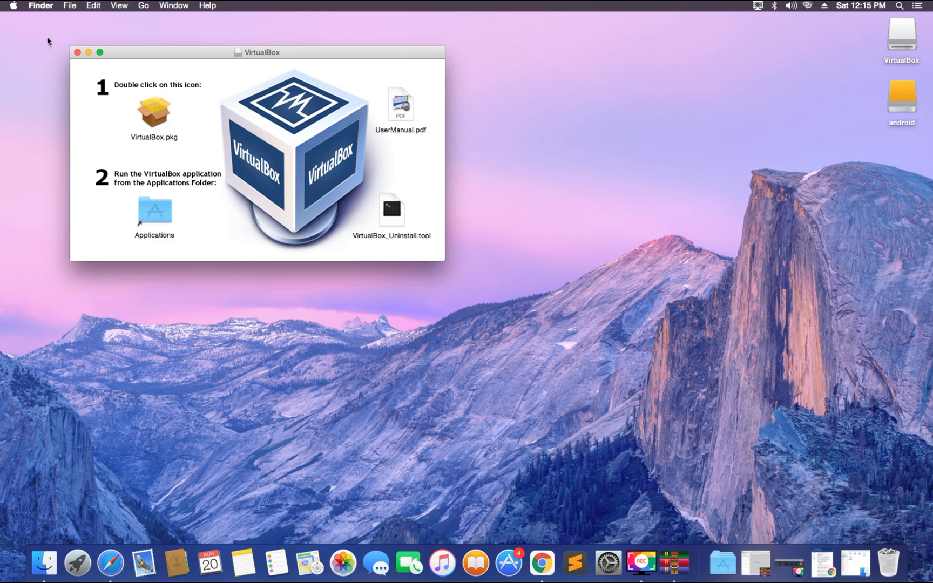
- Launch VirtualBox.pkg, allow it to run, and continue past the Introduction page
{"action": "left_click", "coordinate": [154, 112]}
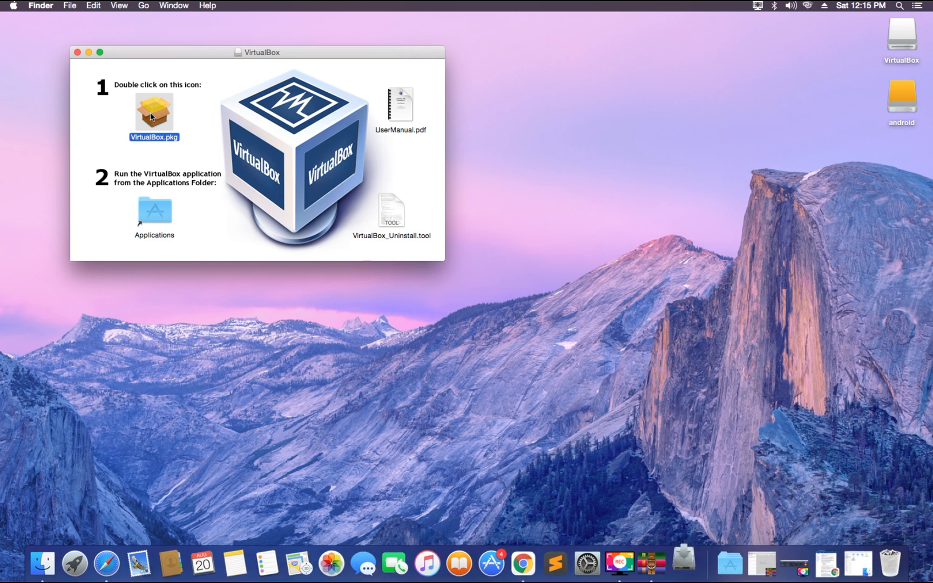
{"action": "double_click", "coordinate": [153, 111]}
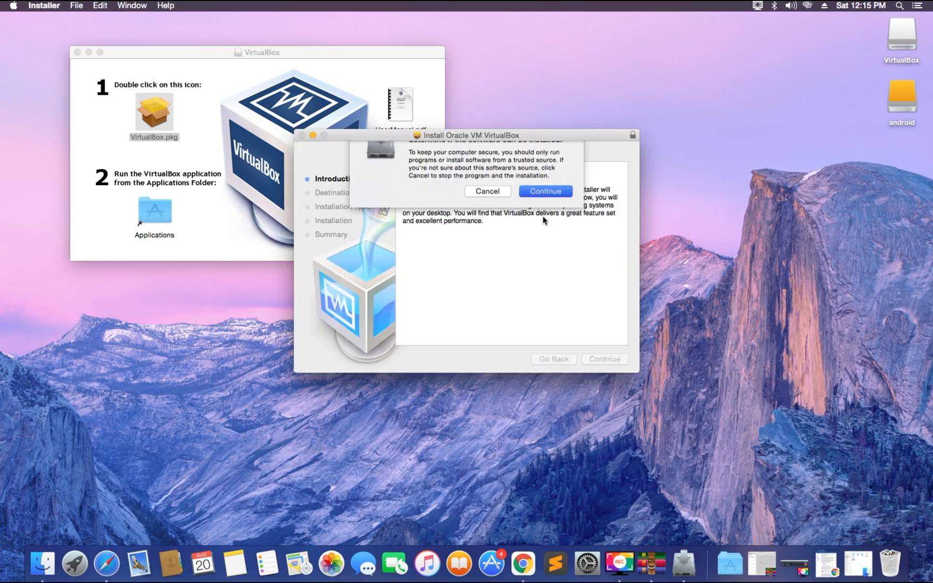
{"action": "left_click", "coordinate": [544, 191]}
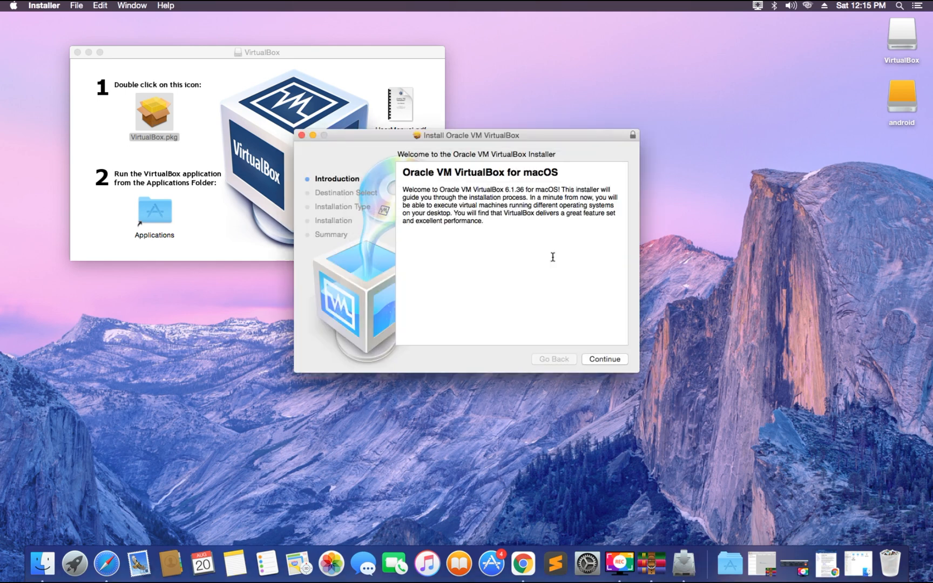
{"action": "left_click", "coordinate": [604, 359]}
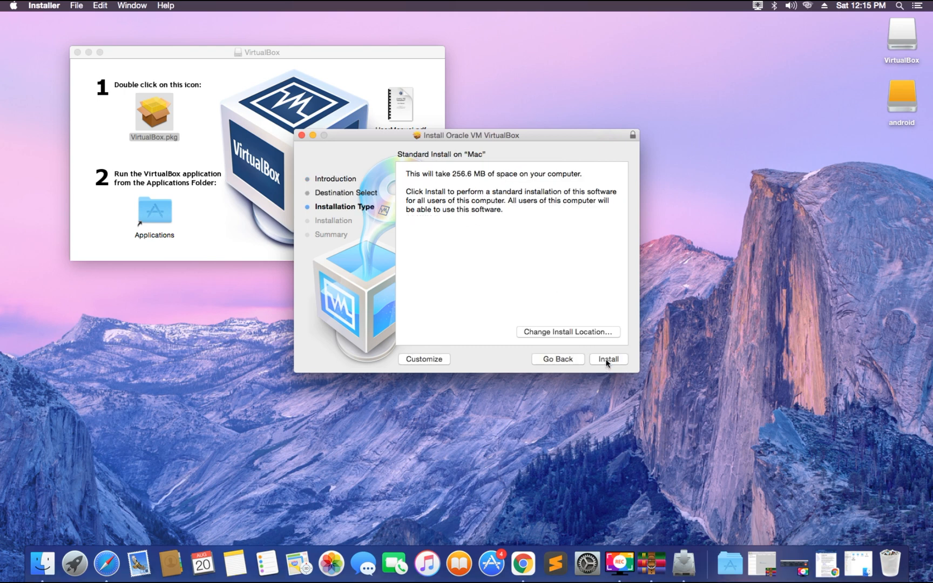
- Run the standard install, authorising it with the admin password
{"action": "left_click", "coordinate": [608, 359]}
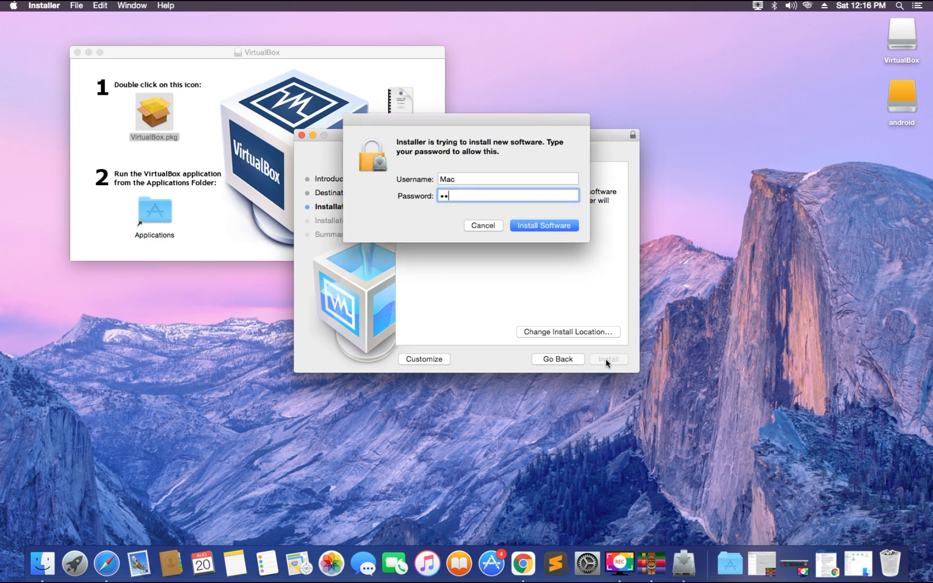
{"action": "type", "text": "••••"}
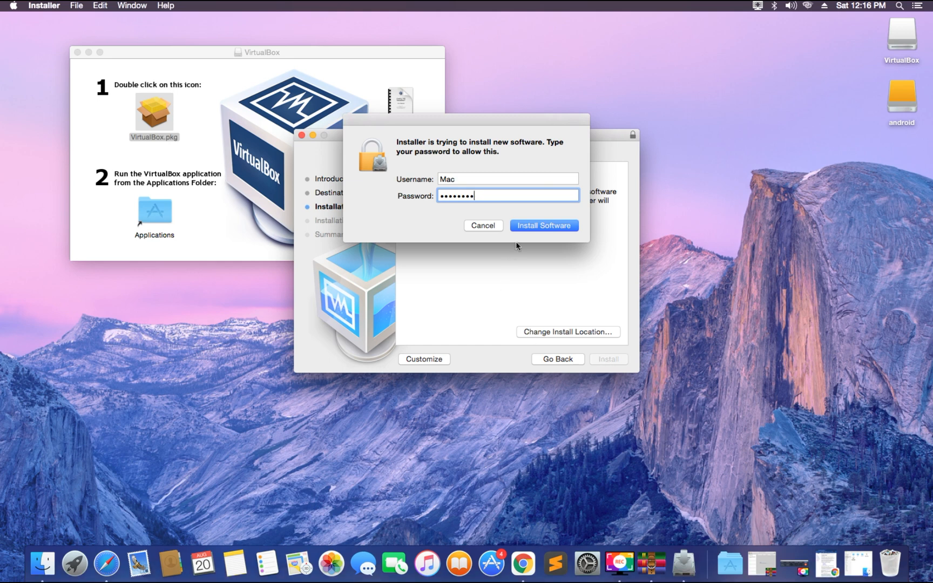
{"action": "left_click", "coordinate": [542, 225]}
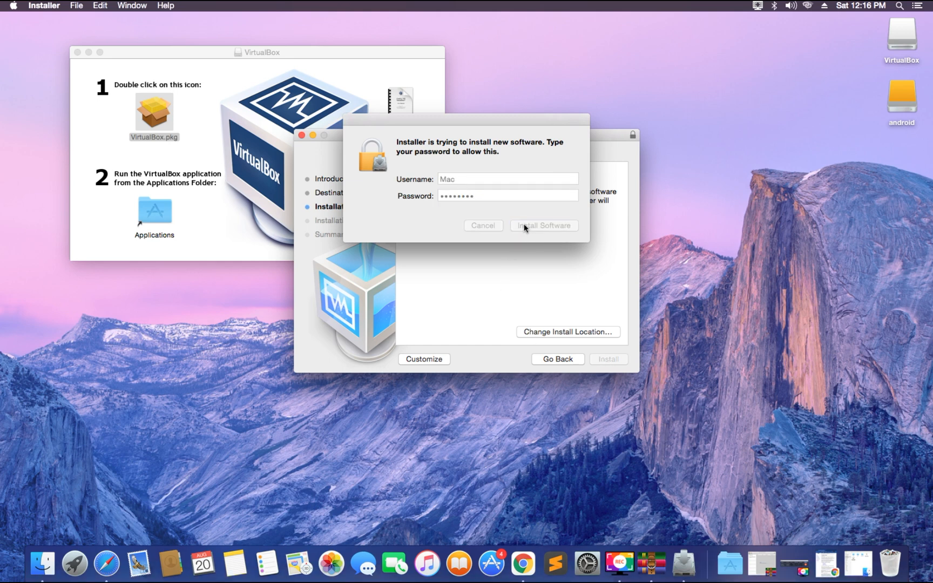
{"action": "left_click", "coordinate": [542, 226]}
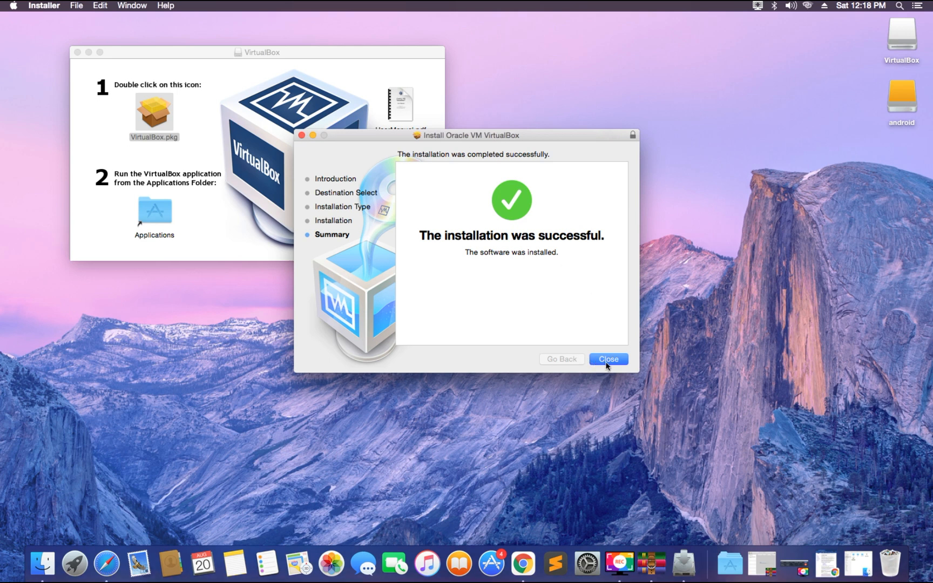
- Close the installer and disk image window, then launch VirtualBox from Launchpad by searching 'vi'
{"action": "left_click", "coordinate": [608, 359]}
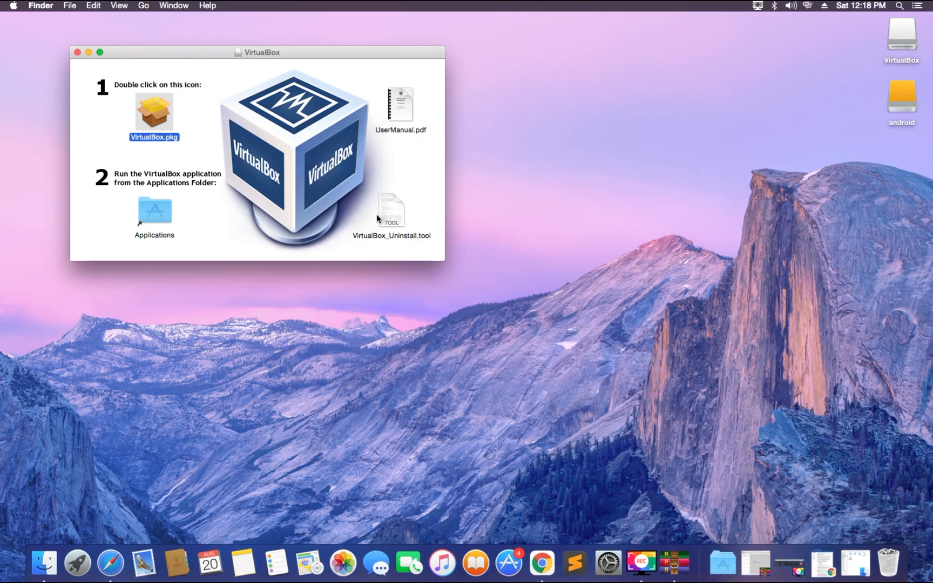
{"action": "left_click", "coordinate": [76, 52]}
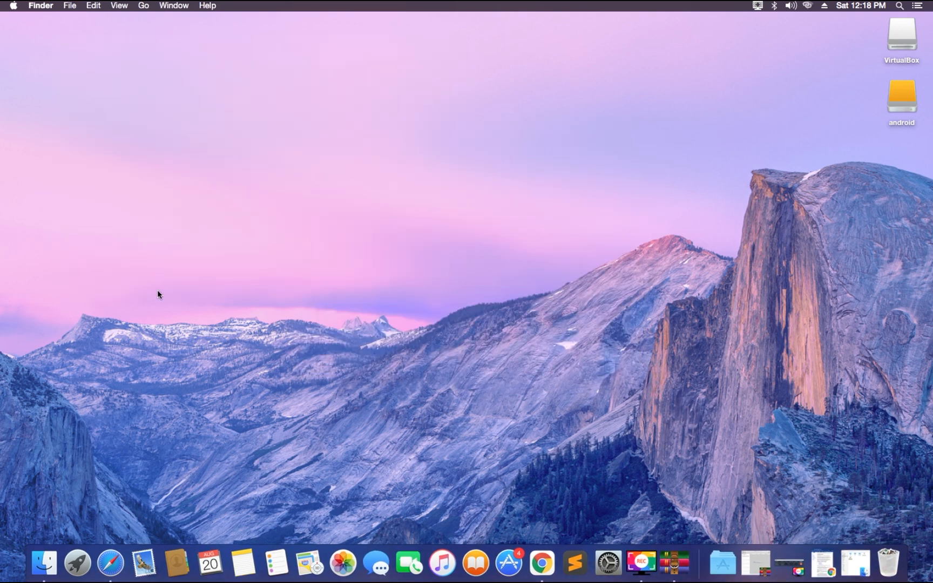
{"action": "left_click", "coordinate": [77, 562]}
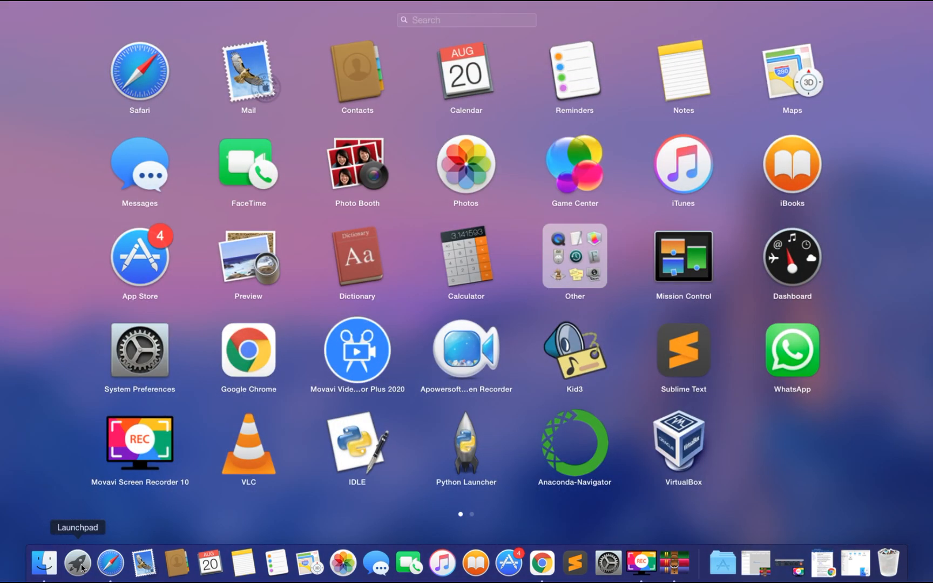
{"action": "type", "text": "vi"}
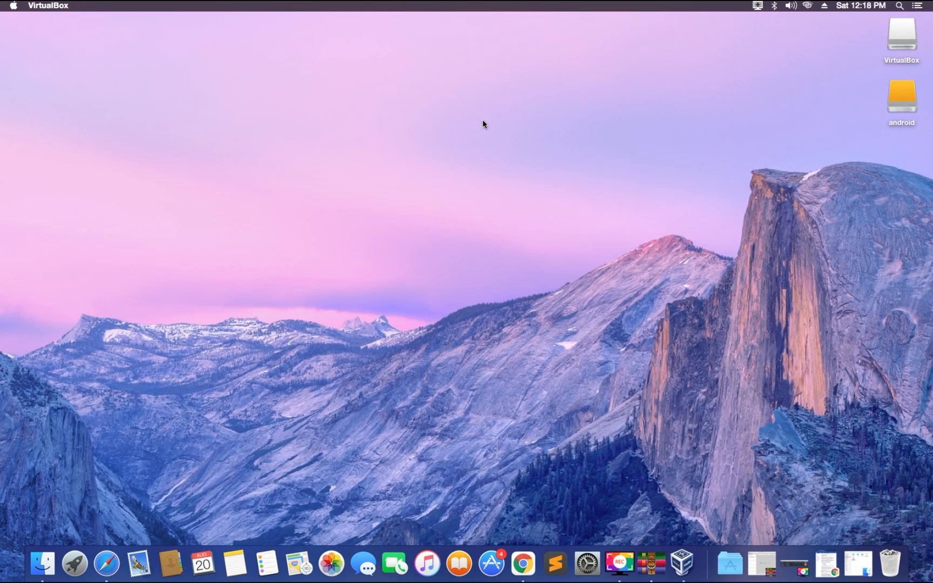
- Bring up the empty VirtualBox Manager welcome screen via the Dock icon
{"action": "left_click", "coordinate": [683, 563]}
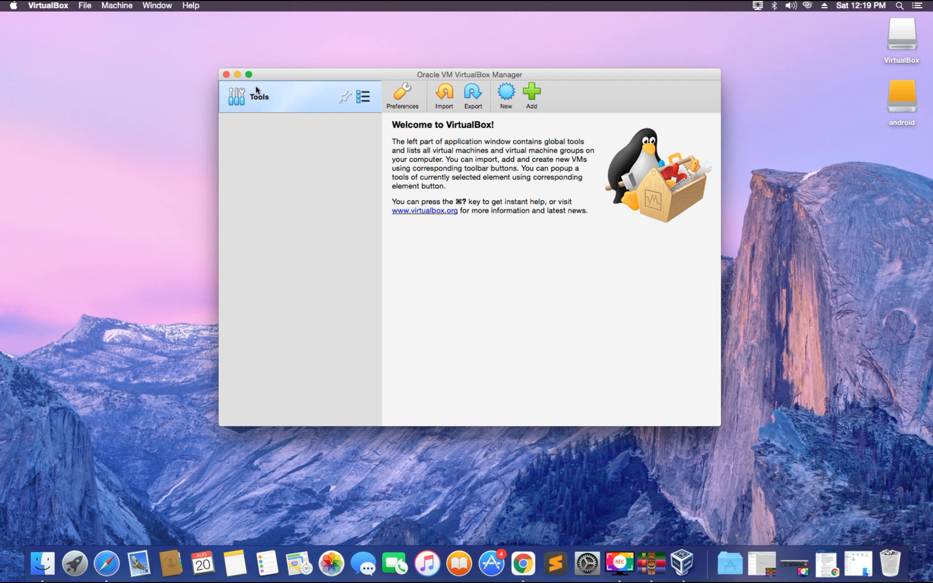
{"action": "mouse_move", "coordinate": [519, 250]}
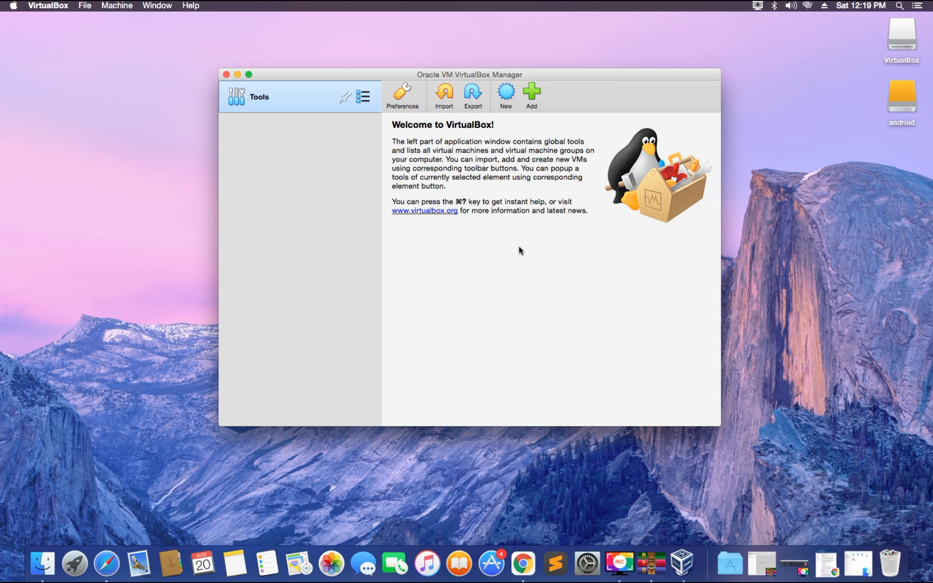
{"action": "mouse_move", "coordinate": [513, 227]}
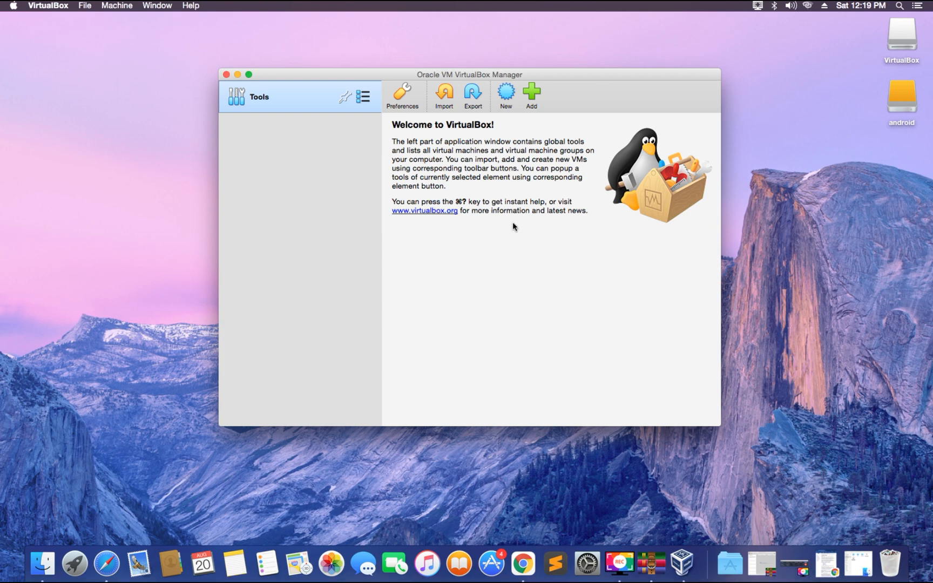